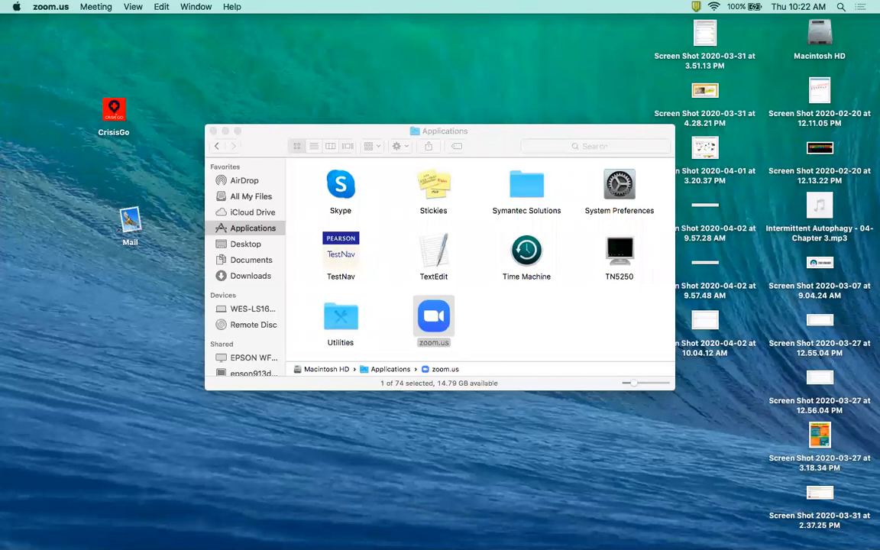
pyautogui.moveTo(375, 471)
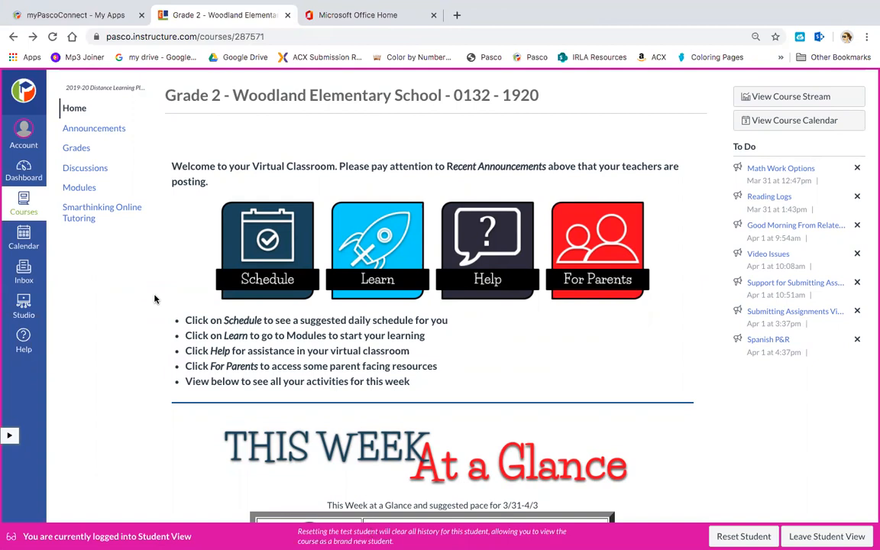
pyautogui.moveTo(95, 128)
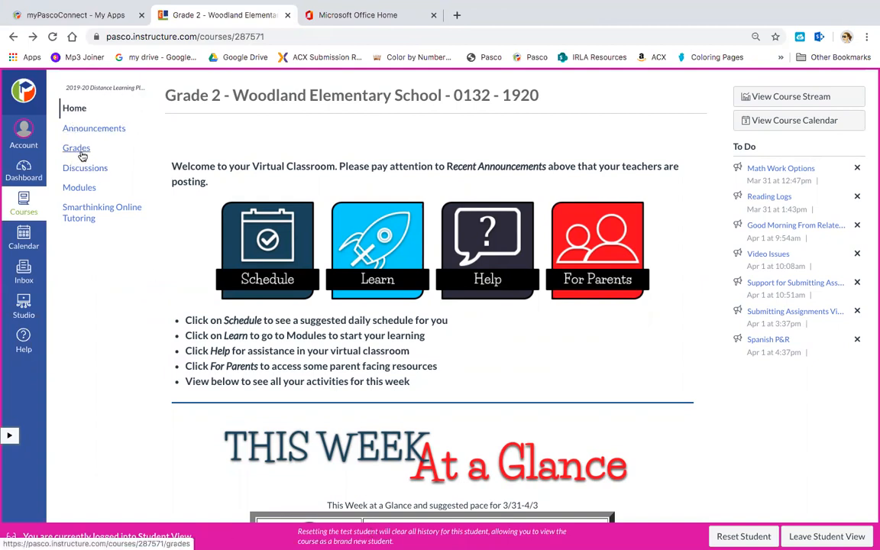
# Go to the course Grades page for Test Student from the course navigation
pyautogui.click(77, 146)
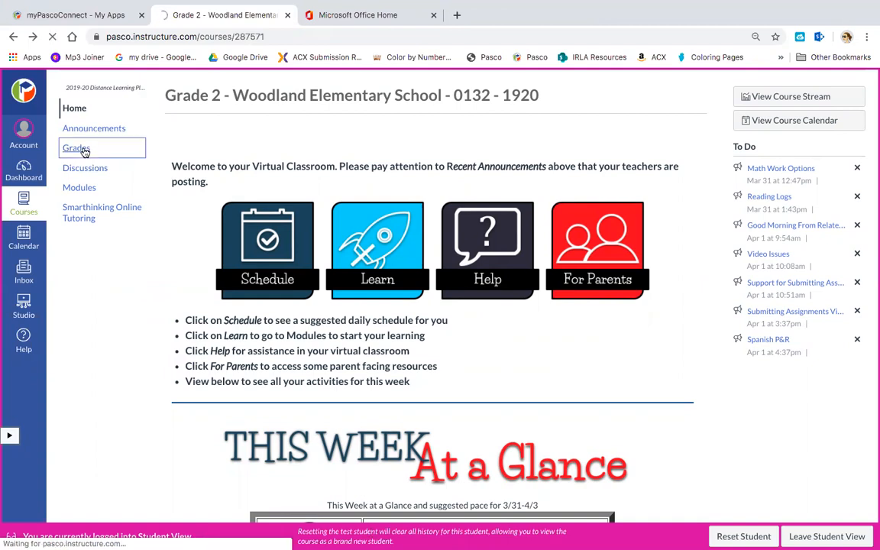
pyautogui.click(76, 147)
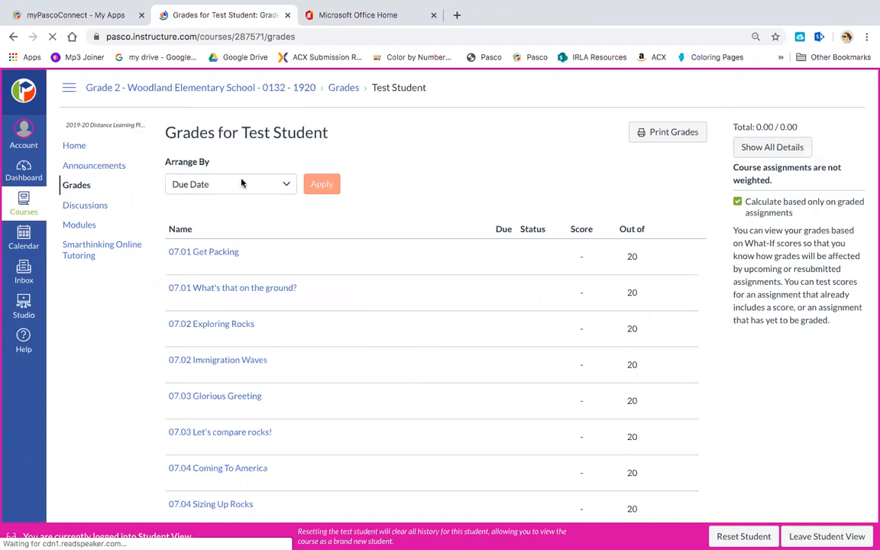
# Arrange the grades by Module instead of Due Date and apply it
pyautogui.click(229, 184)
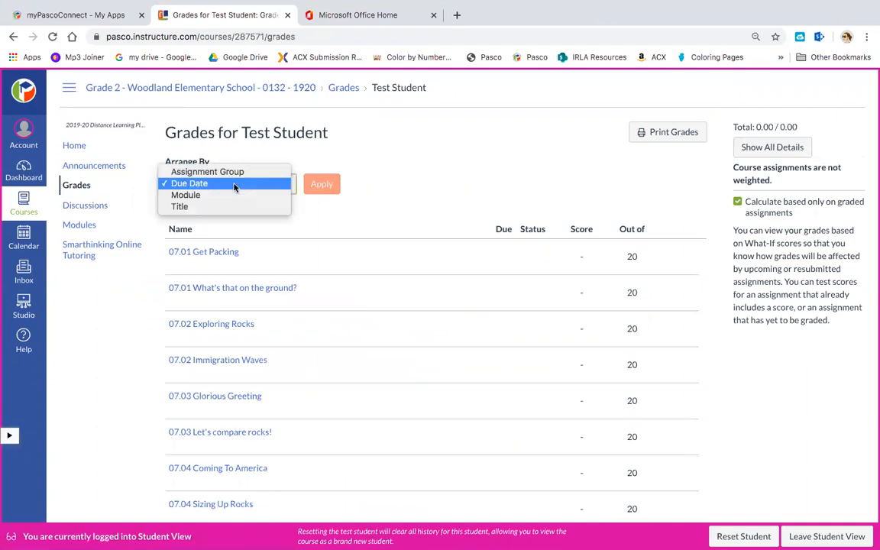
pyautogui.click(185, 195)
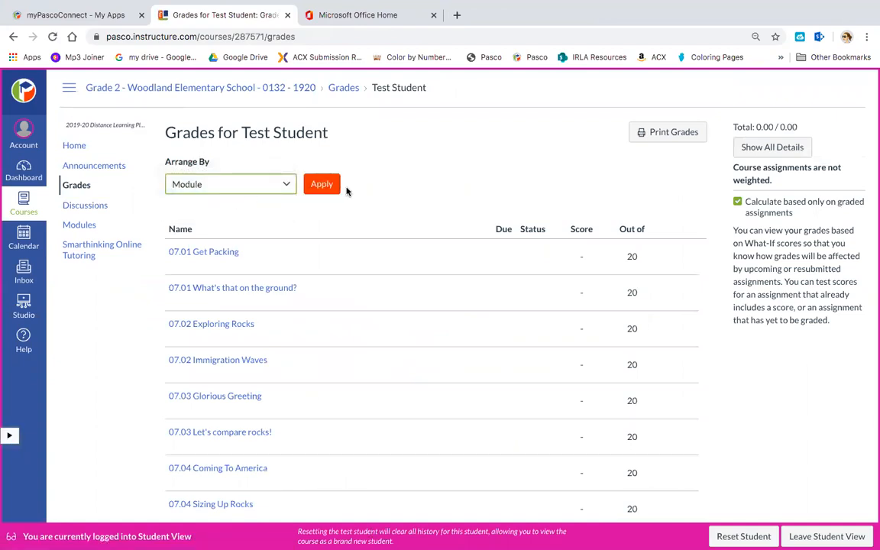
pyautogui.click(321, 183)
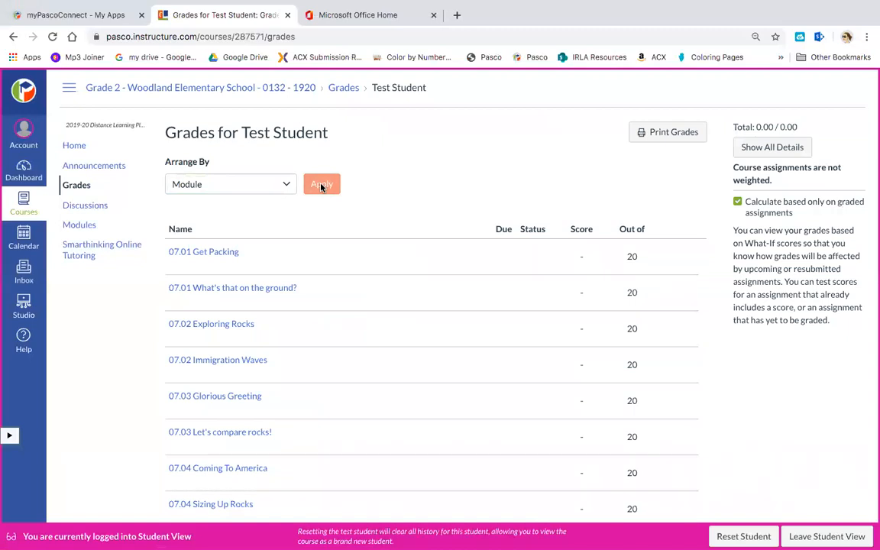
pyautogui.click(321, 184)
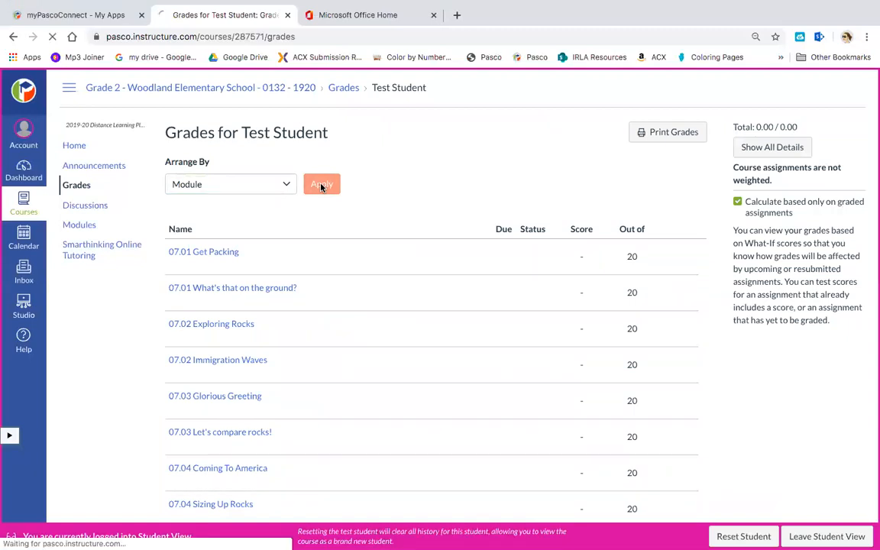
pyautogui.click(321, 183)
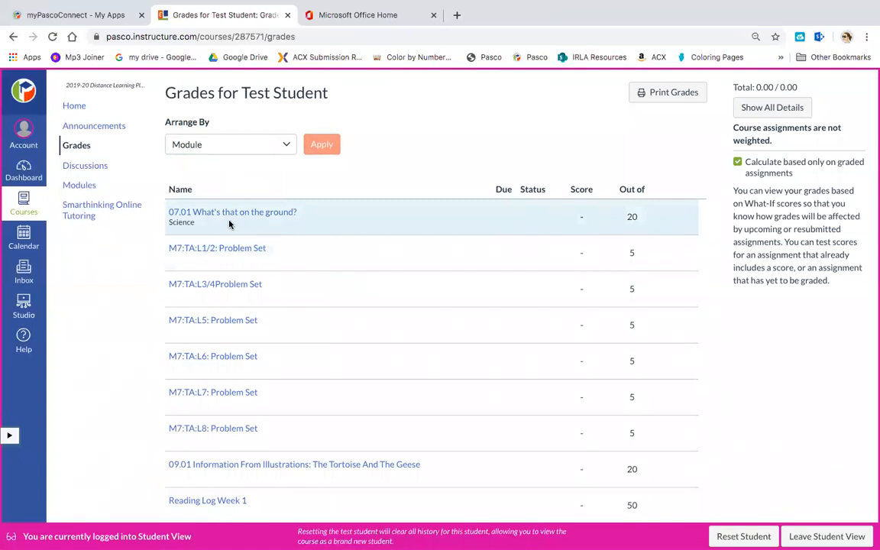
pyautogui.moveTo(206, 223)
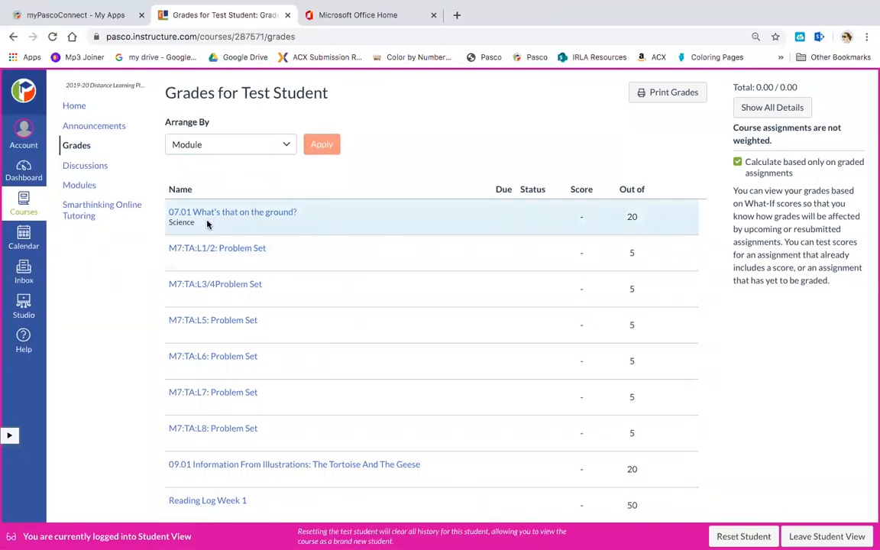
pyautogui.scroll(-3)
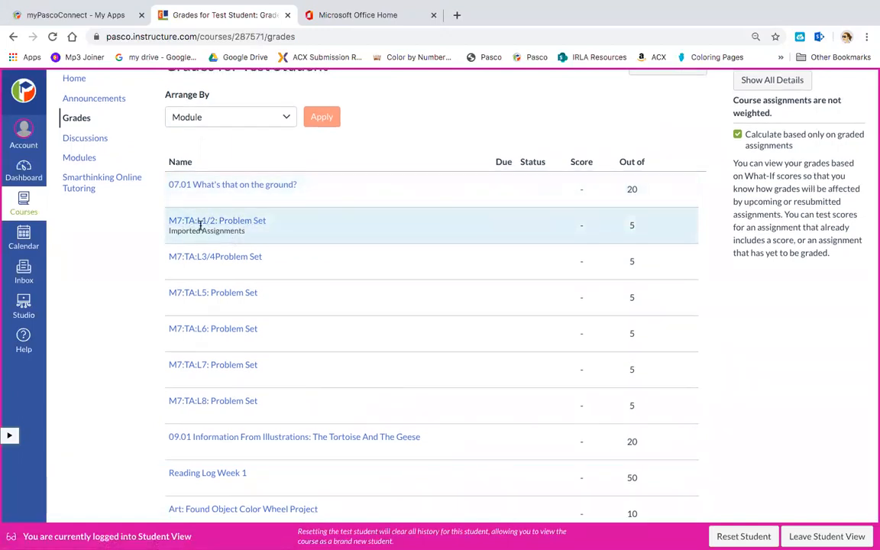
pyautogui.scroll(-3)
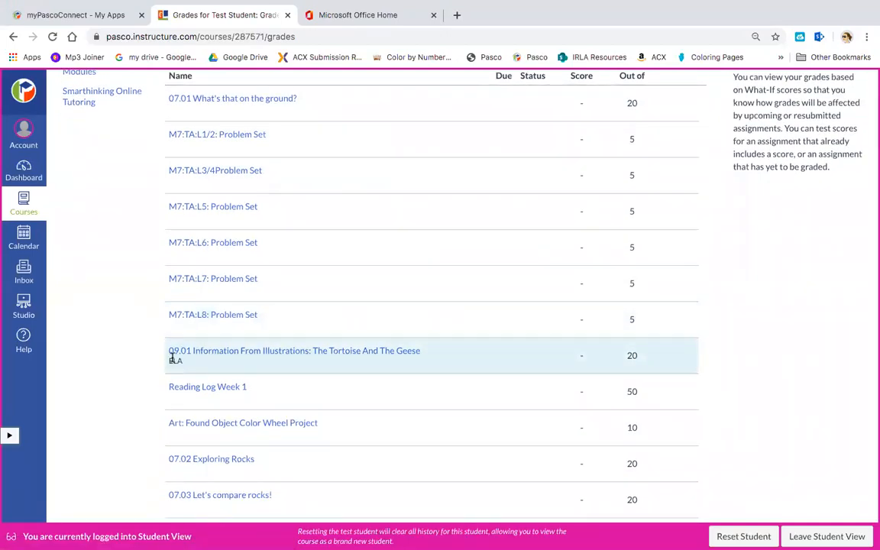
pyautogui.moveTo(247, 366)
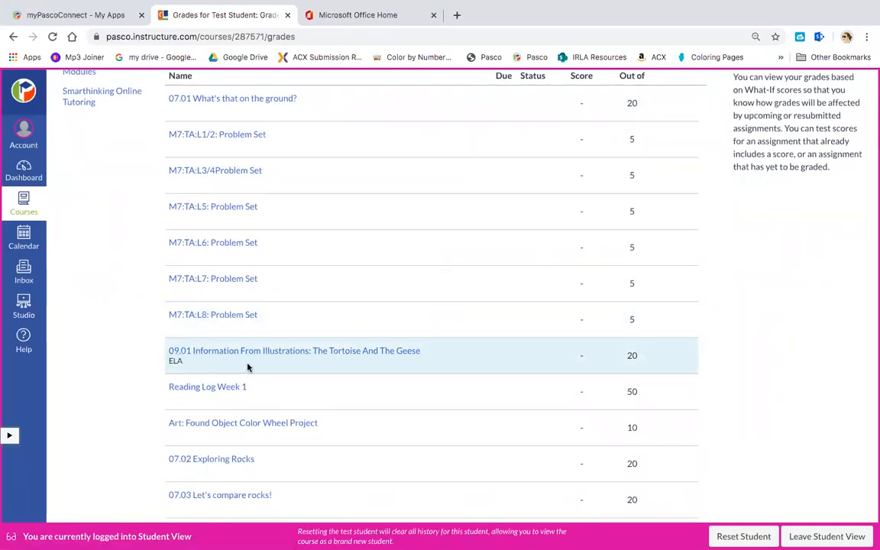
pyautogui.scroll(-3)
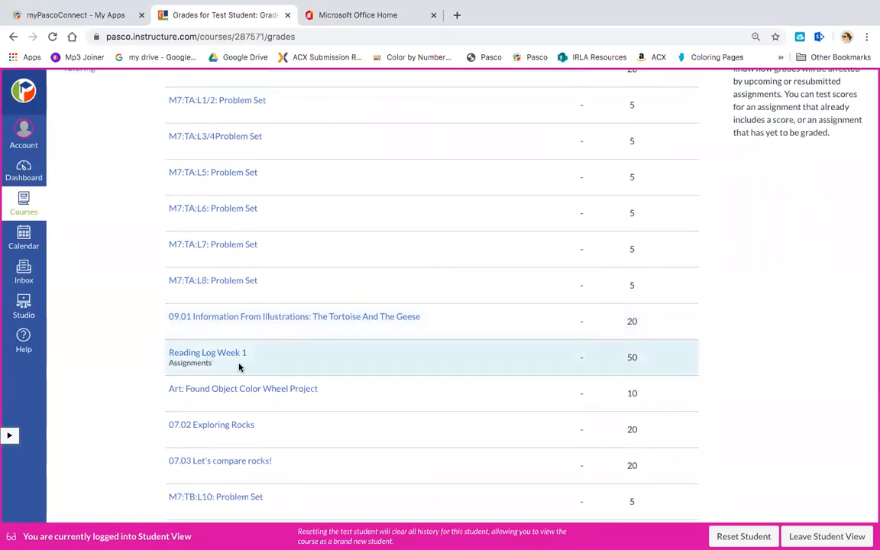
pyautogui.scroll(-3)
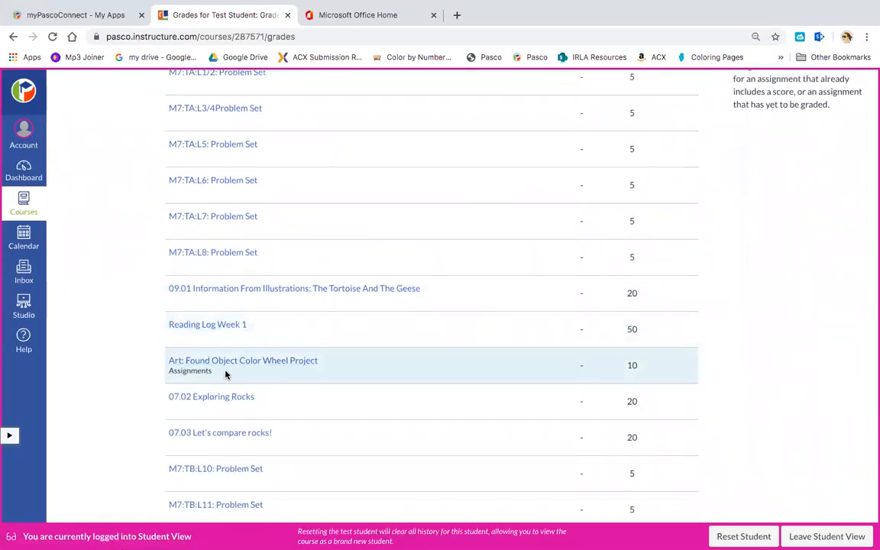
pyautogui.moveTo(252, 376)
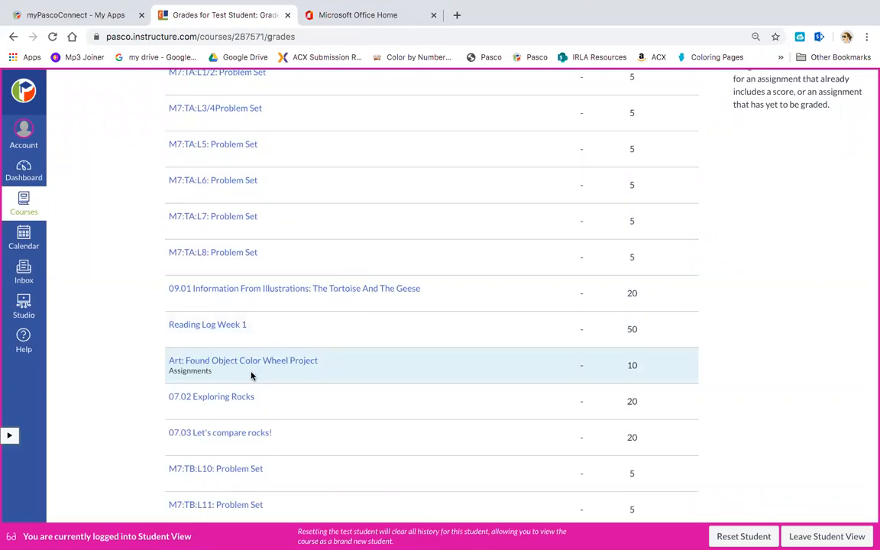
pyautogui.moveTo(278, 377)
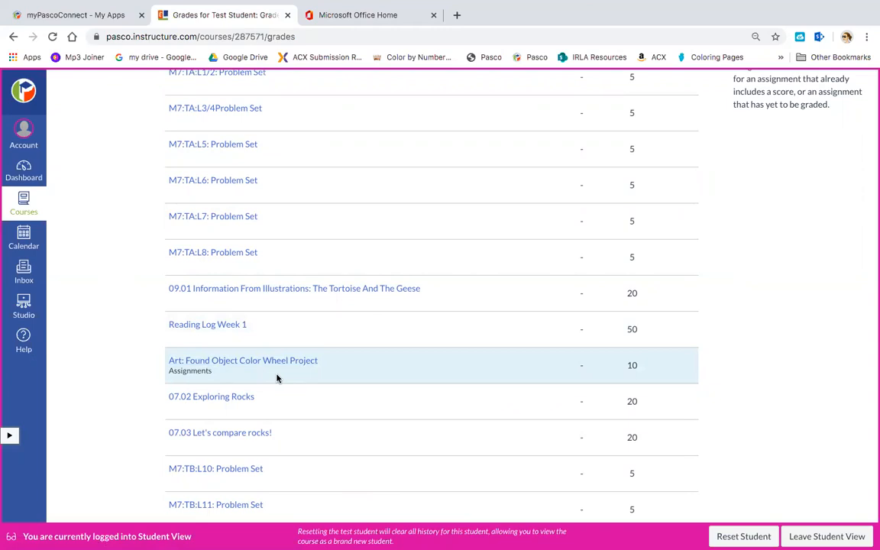
pyautogui.scroll(-3)
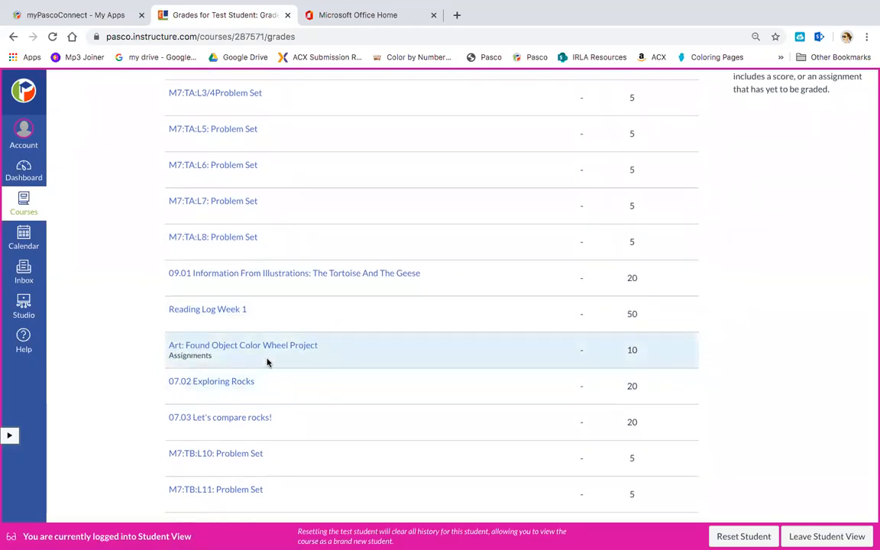
pyautogui.moveTo(354, 366)
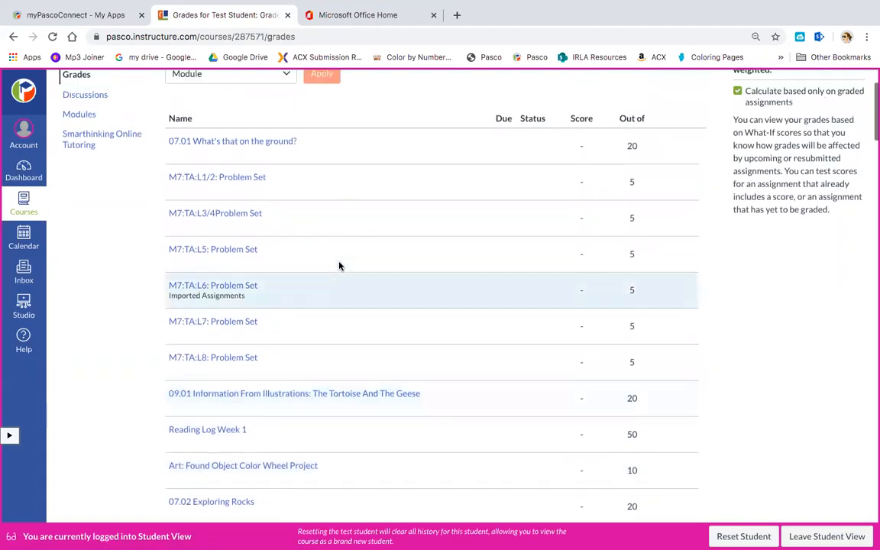
pyautogui.scroll(-3)
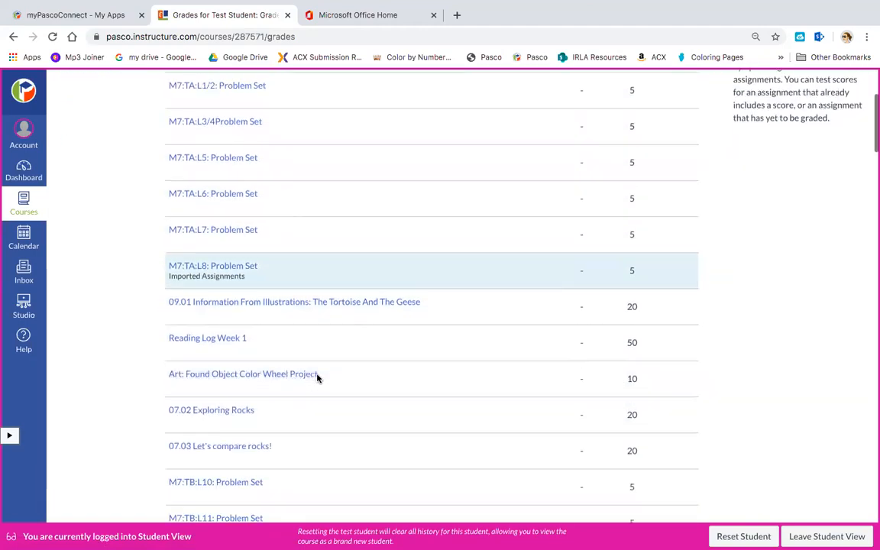
pyautogui.scroll(-3)
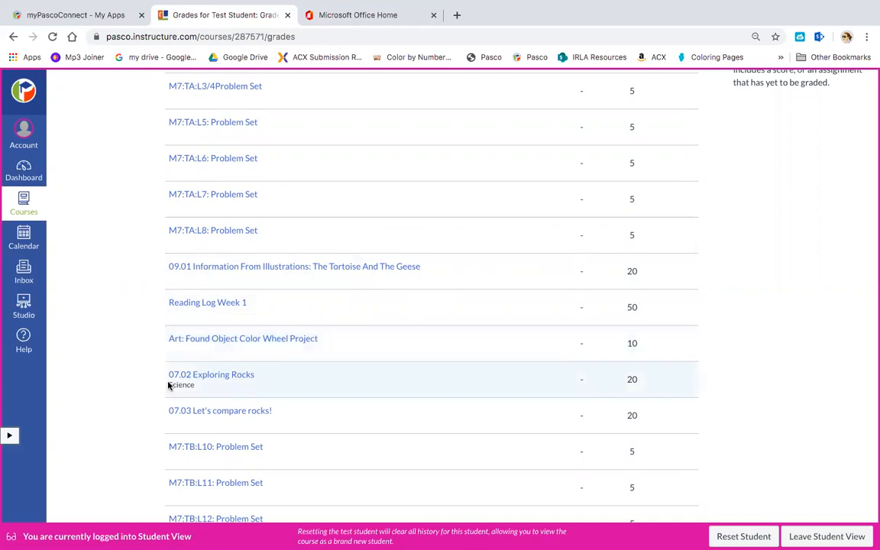
pyautogui.moveTo(202, 388)
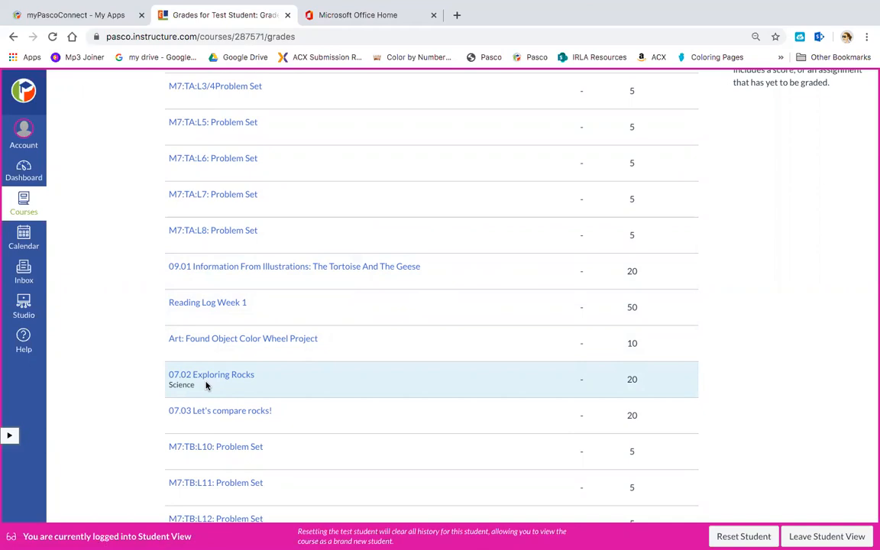
pyautogui.scroll(-3)
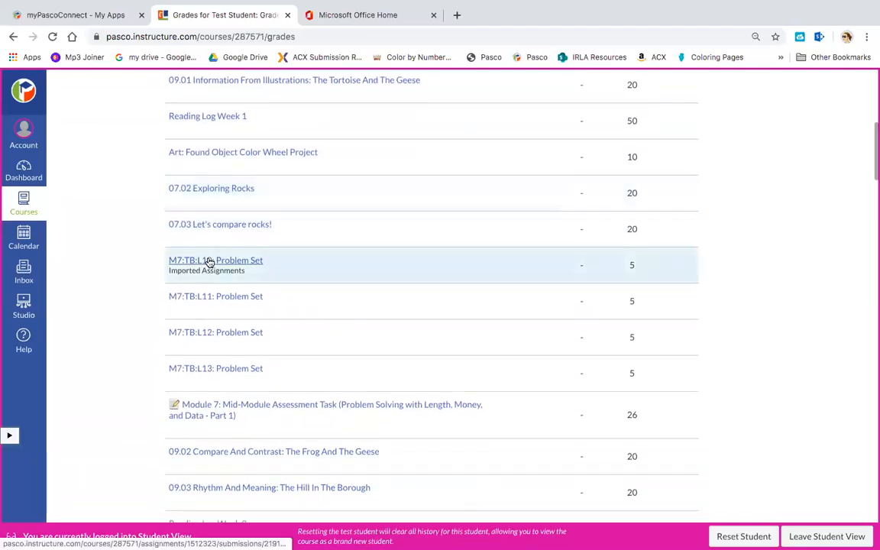
pyautogui.scroll(-3)
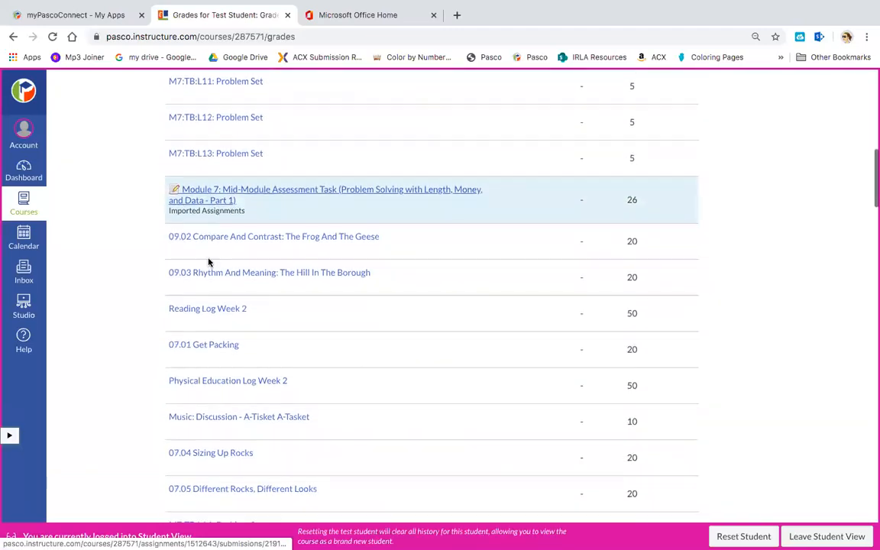
pyautogui.moveTo(252, 313)
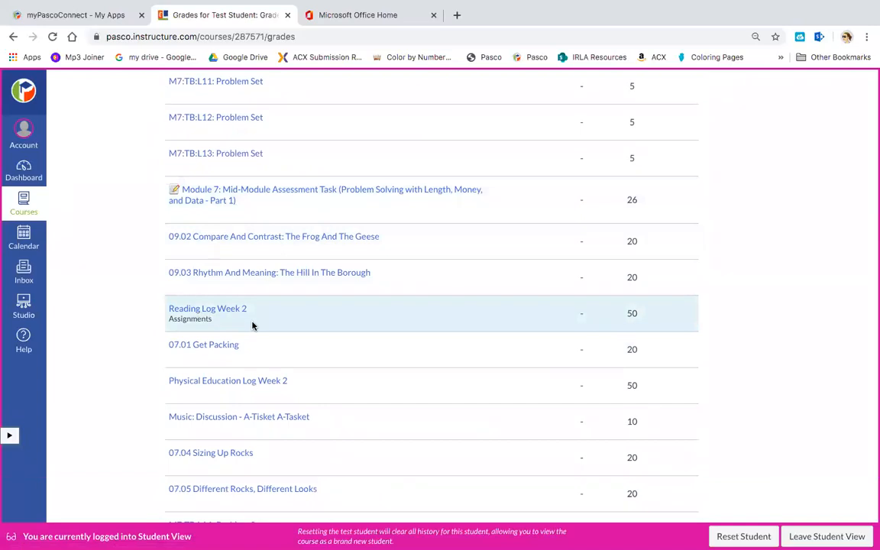
pyautogui.scroll(-3)
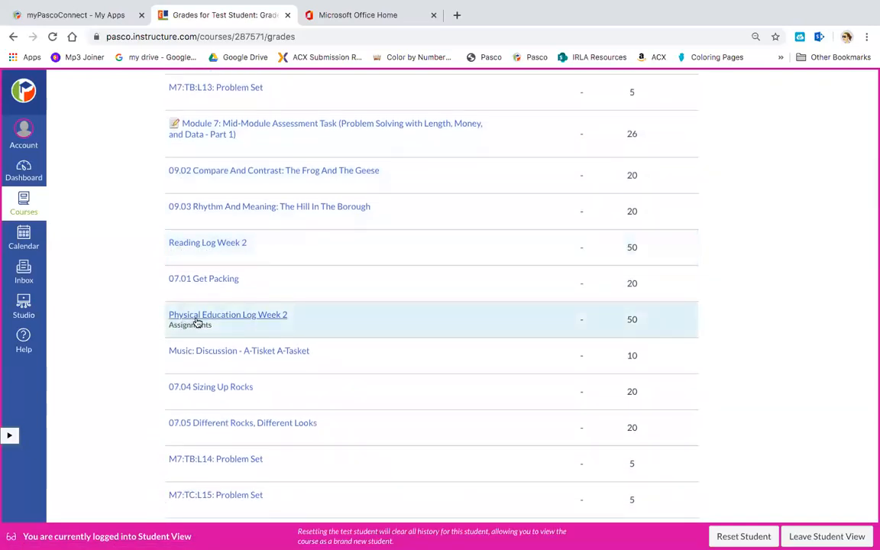
pyautogui.moveTo(284, 329)
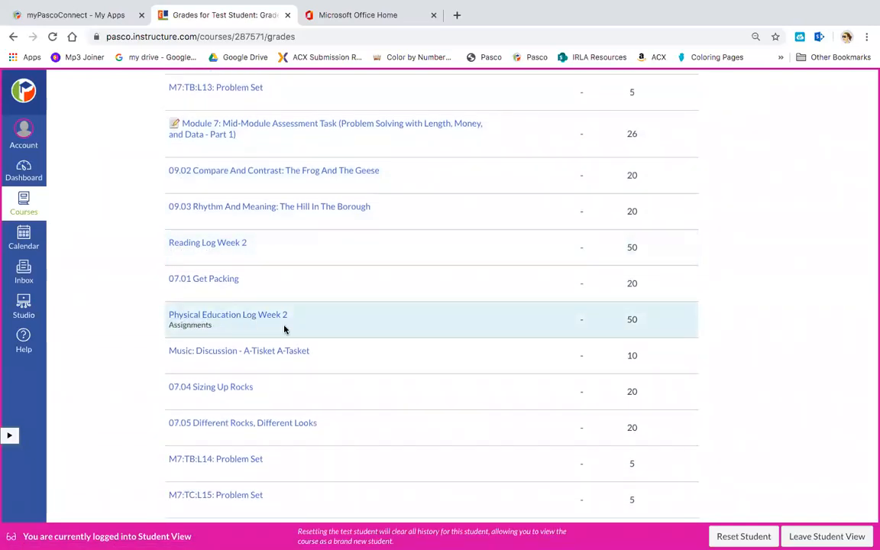
pyautogui.scroll(-3)
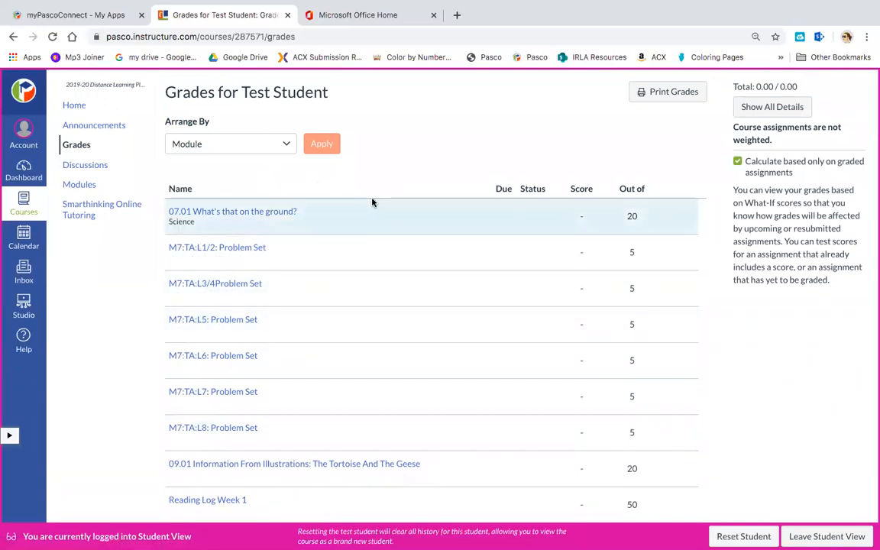
pyautogui.moveTo(573, 226)
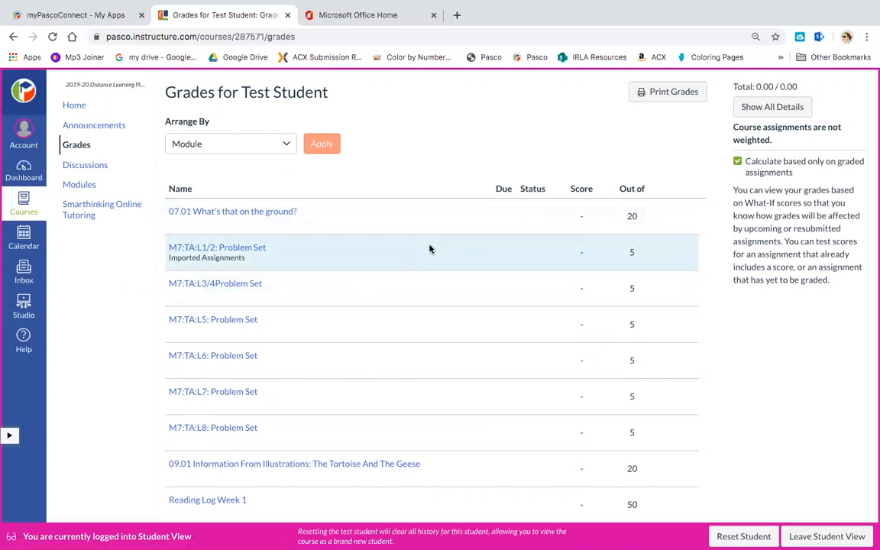
pyautogui.moveTo(162, 300)
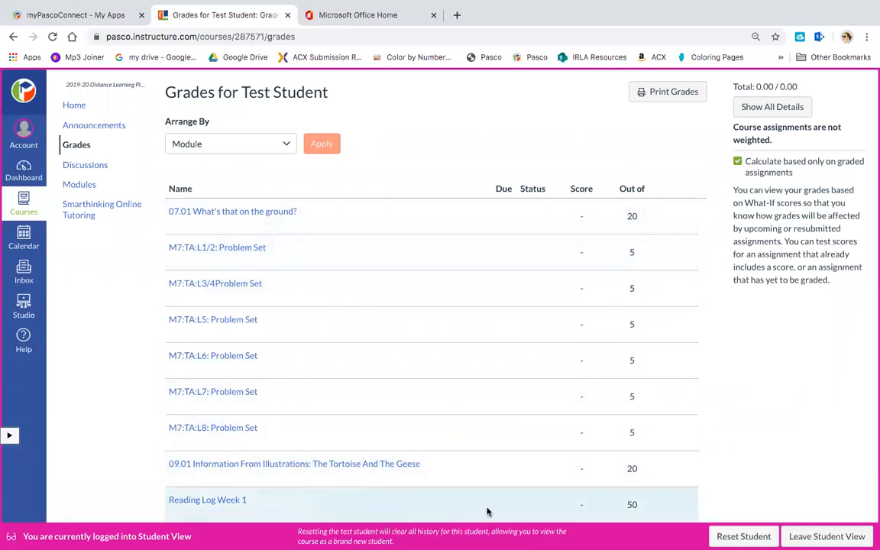
pyautogui.moveTo(535, 492)
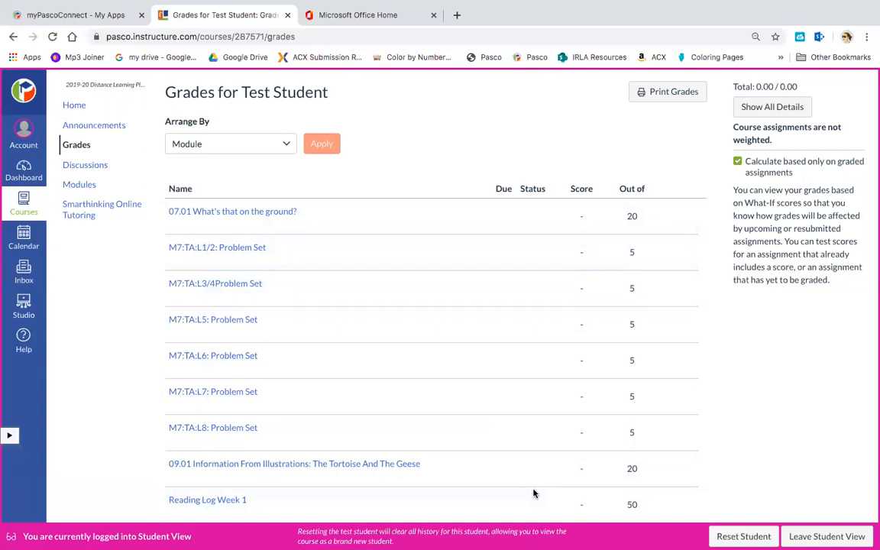
pyautogui.moveTo(652, 469)
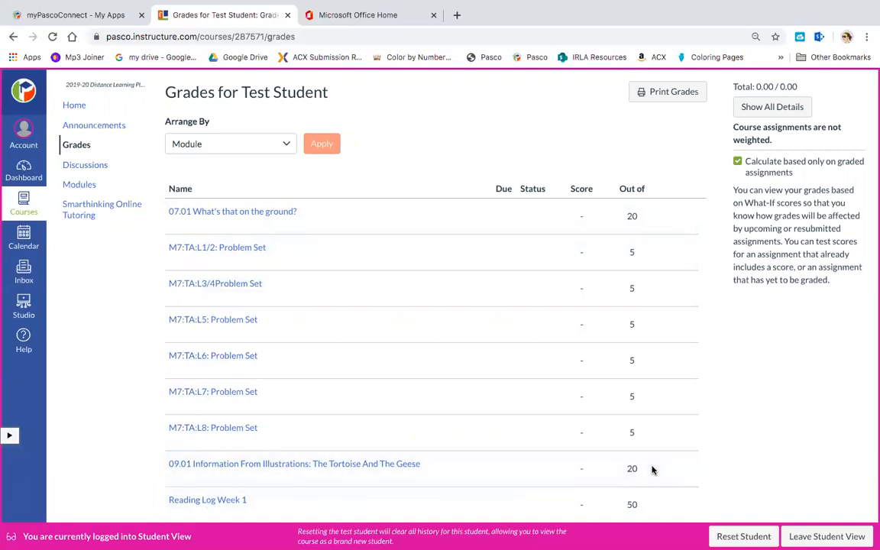